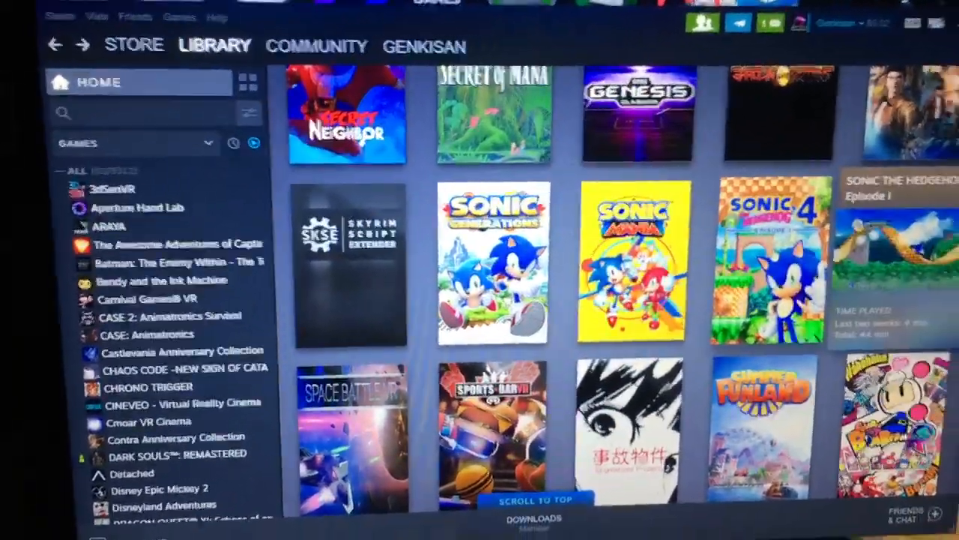
# Browse the local installed files of Sonic the Hedgehog 4 Episode I from the Steam library.
pyautogui.rightClick(765, 255)
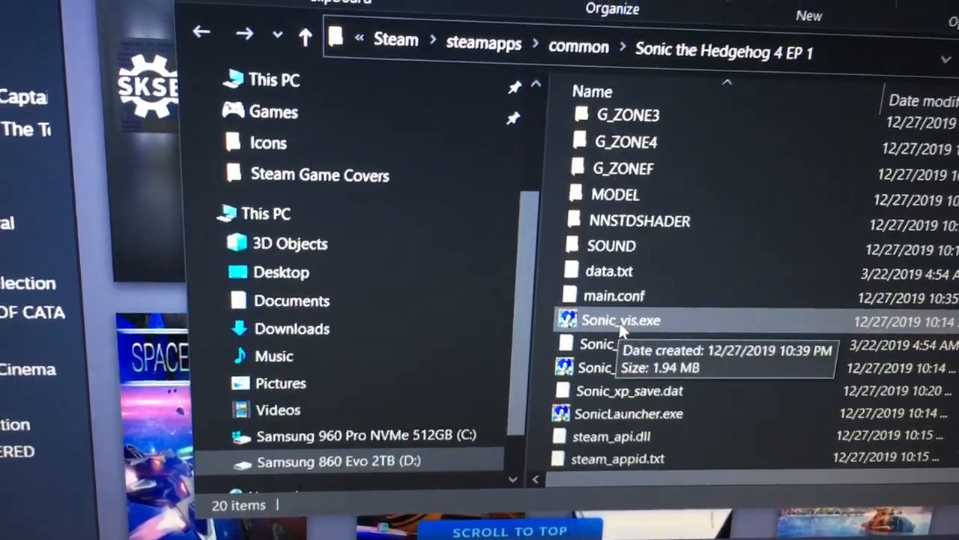
# Delete the original Sonic_vis.exe and rename Sonic_xp.exe to Sonic_vis.exe.
pyautogui.click(621, 321)
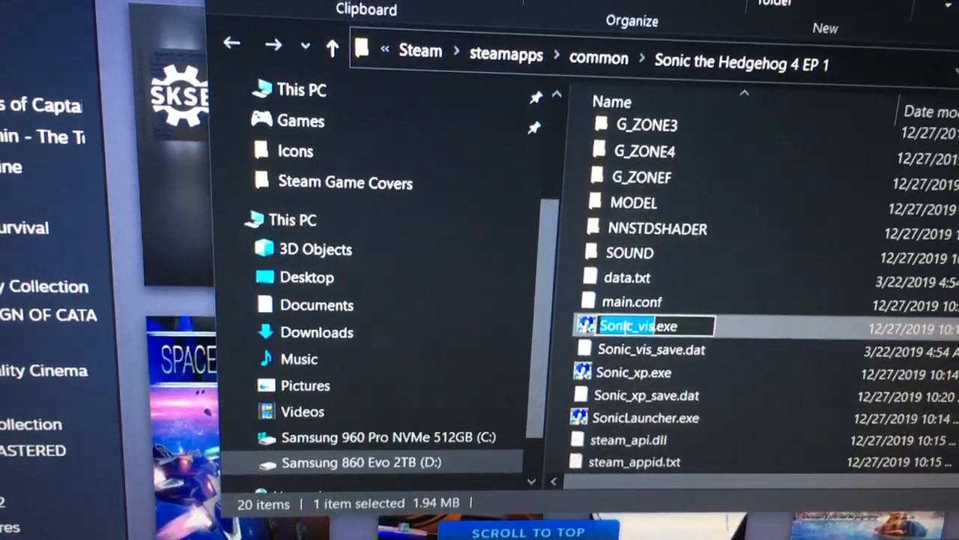
pyautogui.rightClick(652, 336)
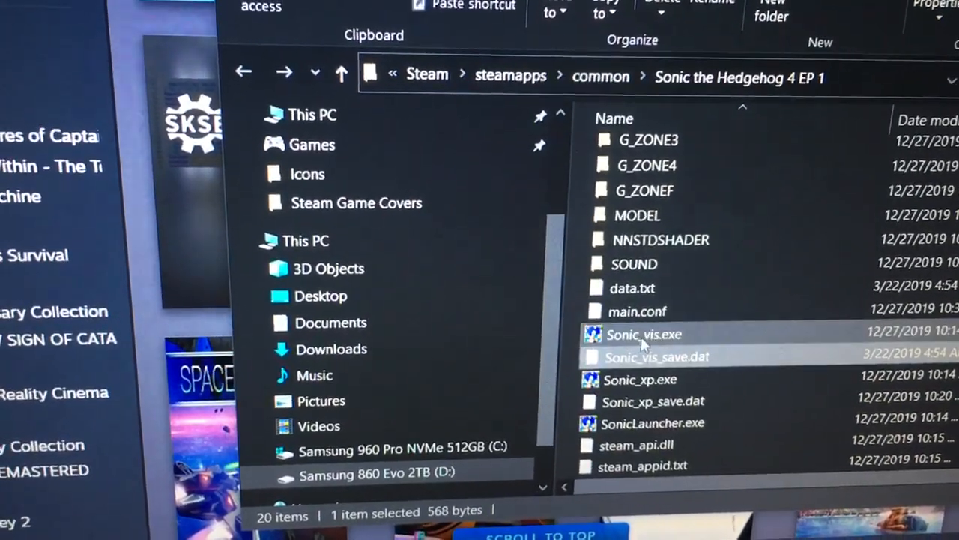
pyautogui.click(644, 335)
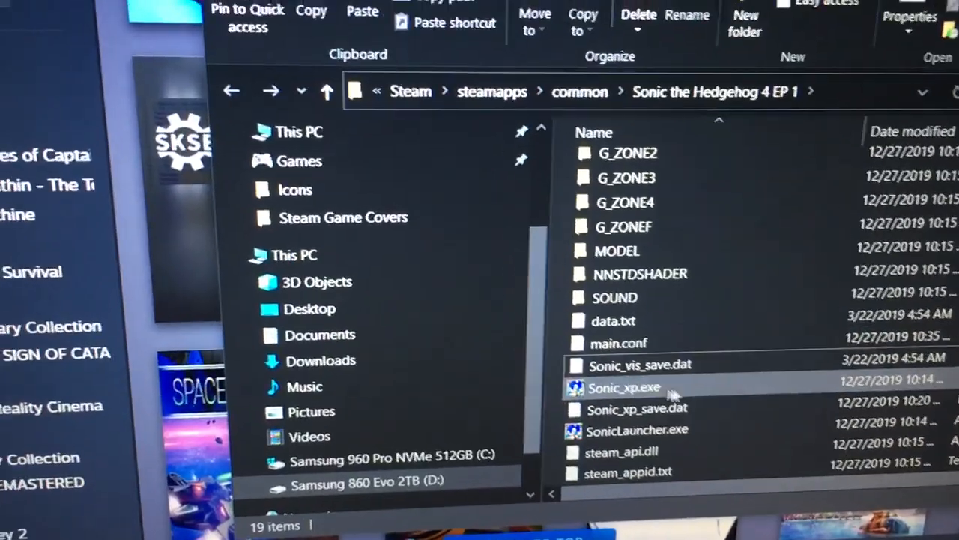
pyautogui.moveTo(624, 387)
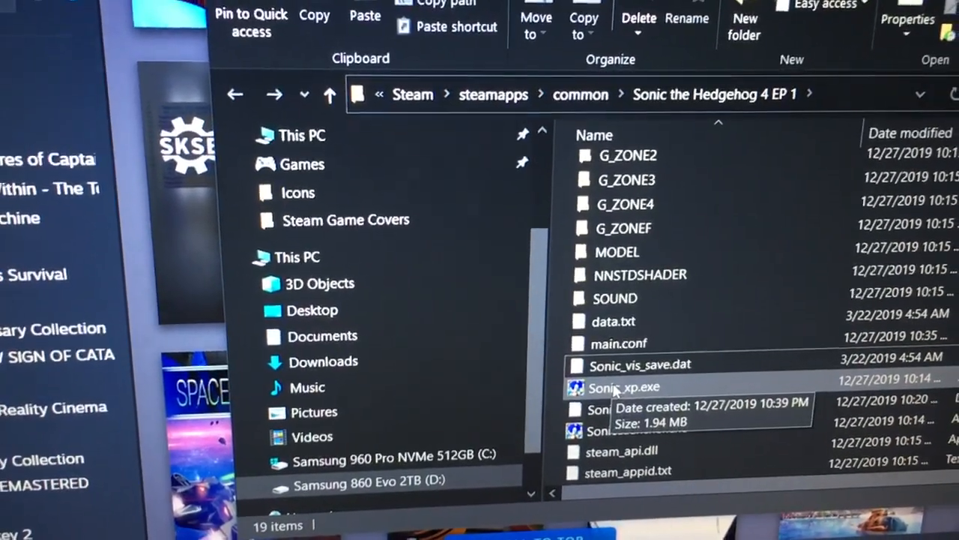
pyautogui.click(624, 387)
pyautogui.write('vis')
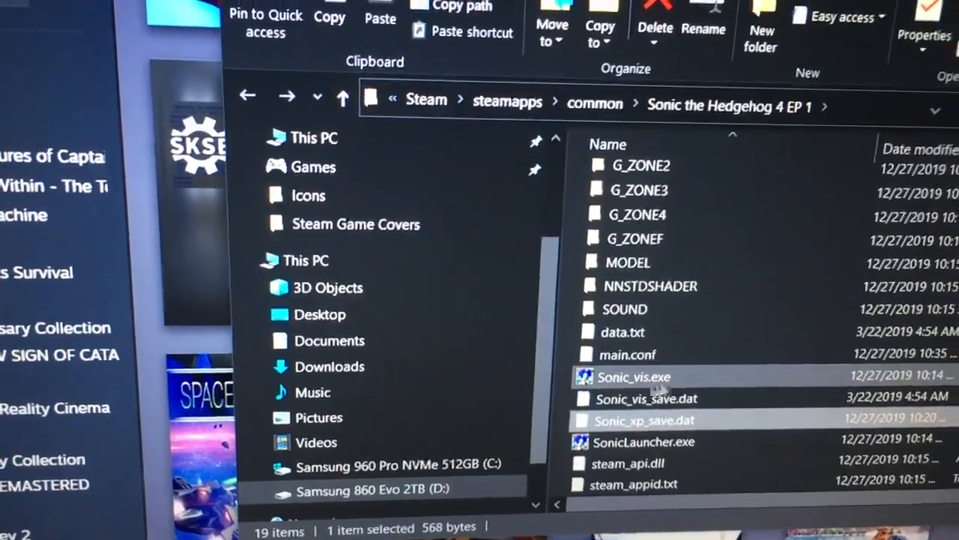
pyautogui.moveTo(644, 440)
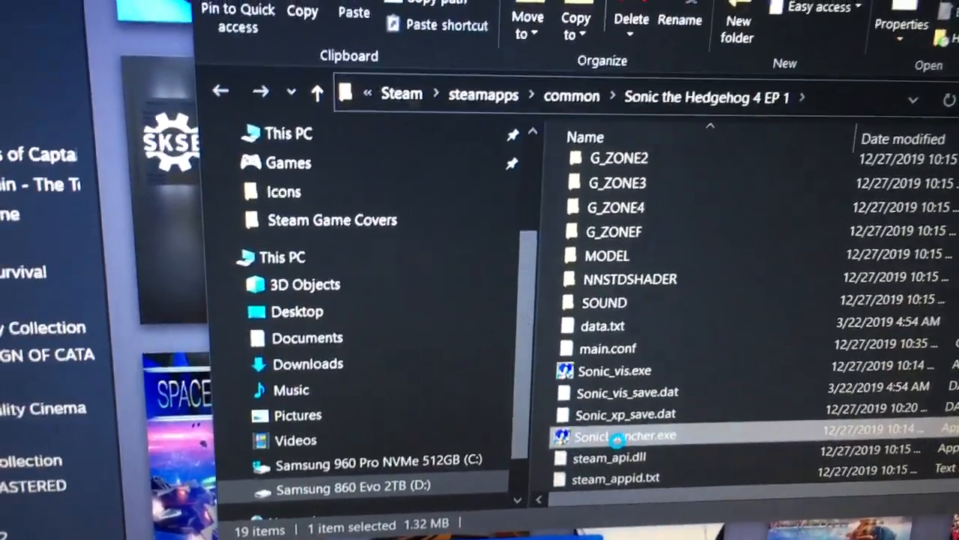
# Set SonicLauncher.exe's Properties to Windows XP (Service Pack 3) compatibility mode.
pyautogui.rightClick(622, 437)
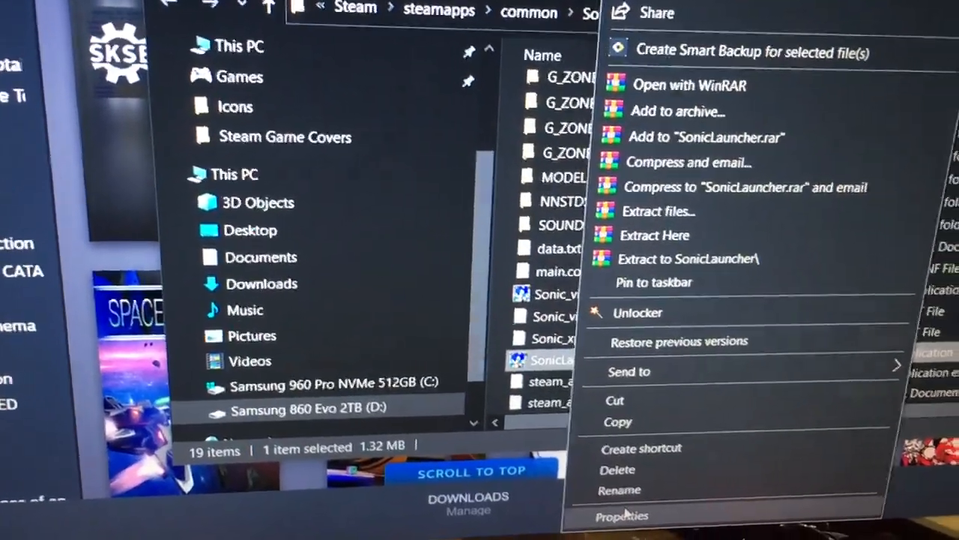
pyautogui.click(621, 515)
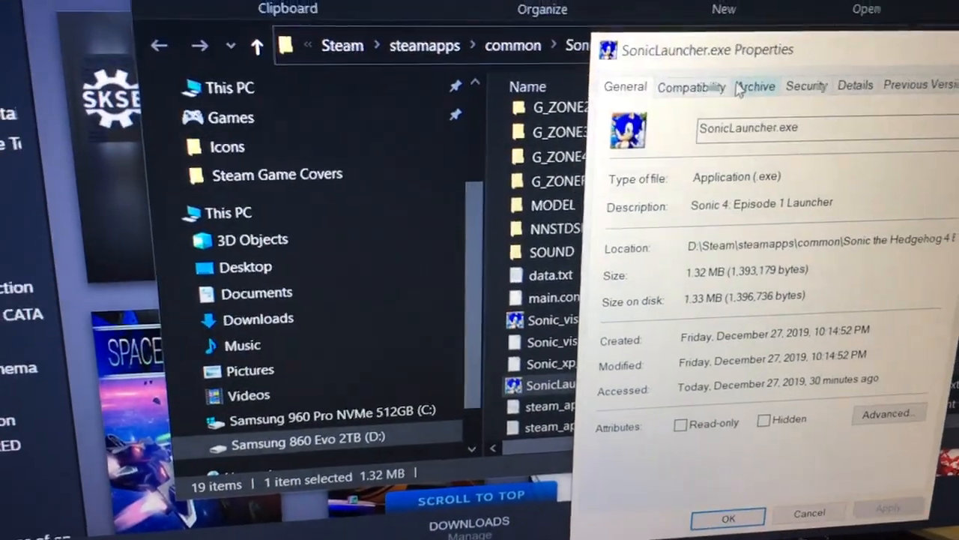
pyautogui.click(690, 87)
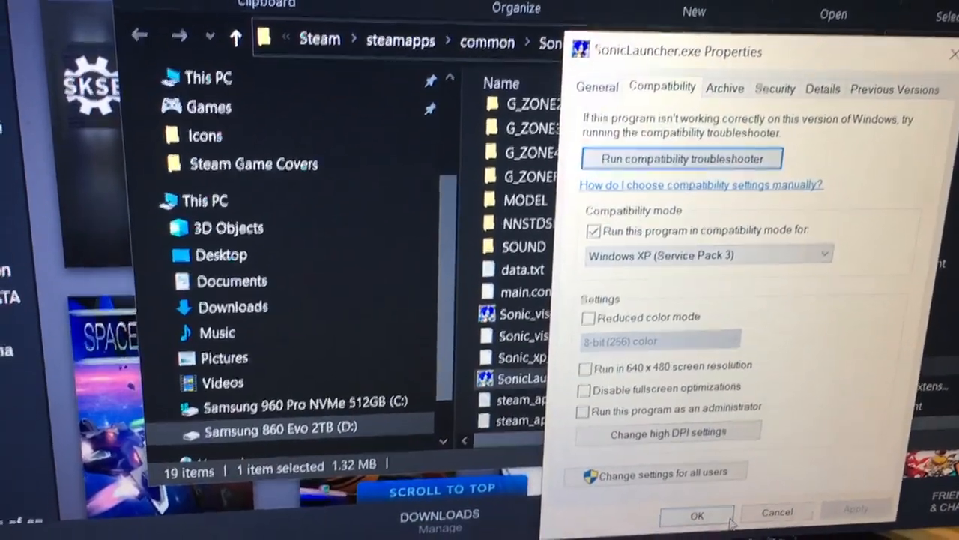
pyautogui.click(696, 516)
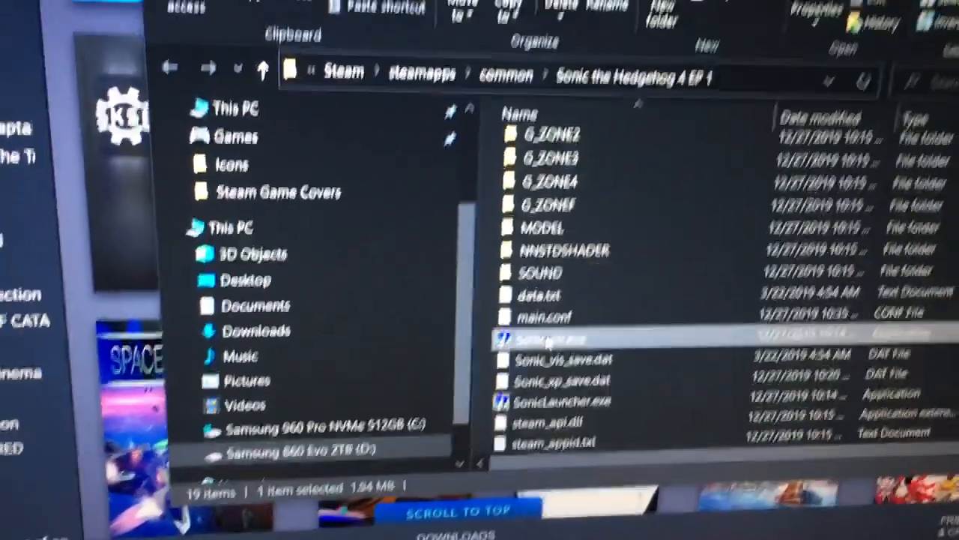
# Set Sonic_vis.exe's Properties to Windows XP (Service Pack 3) compatibility mode.
pyautogui.rightClick(558, 339)
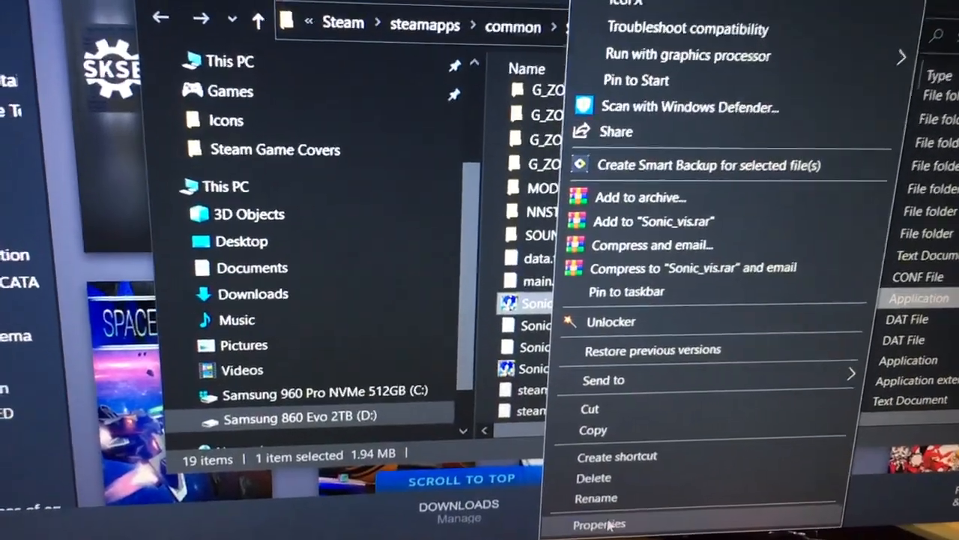
pyautogui.click(598, 523)
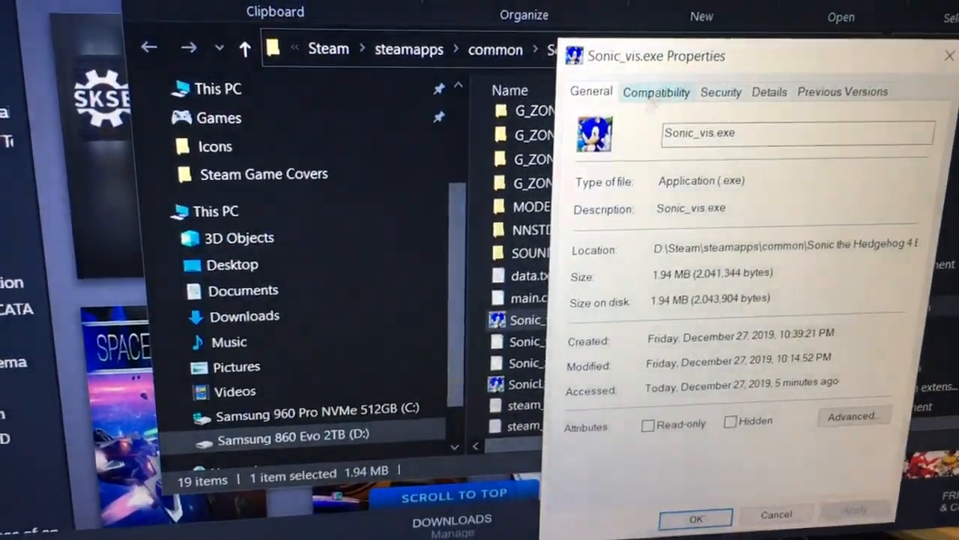
pyautogui.click(656, 92)
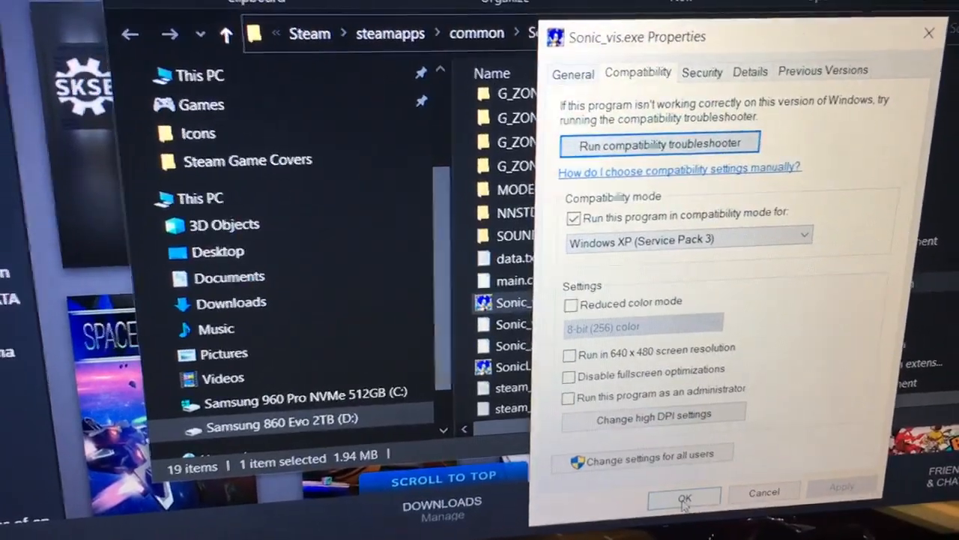
pyautogui.click(683, 498)
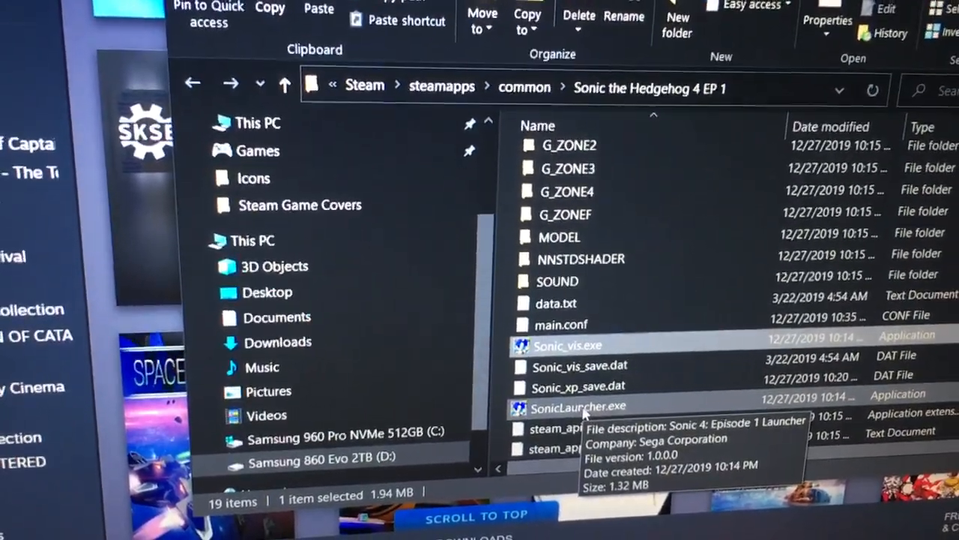
# Run SonicLauncher.exe, save the 1920x1080 full-screen English settings and launch Sonic 4.
pyautogui.doubleClick(578, 405)
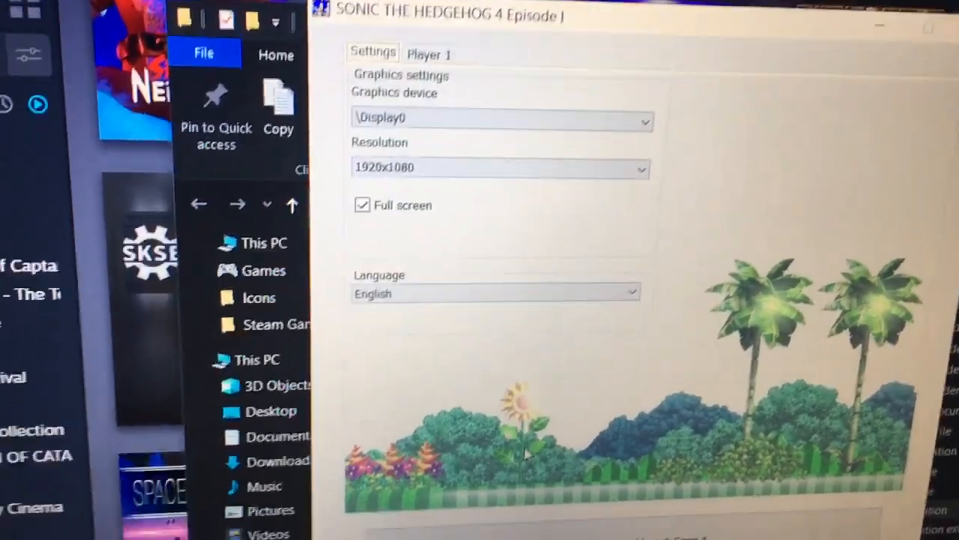
pyautogui.scroll(-3)
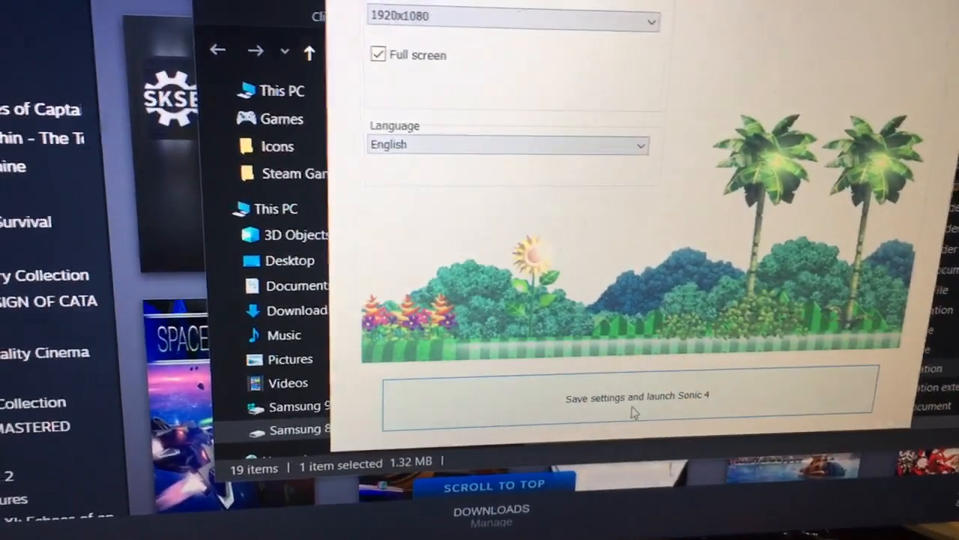
pyautogui.click(637, 396)
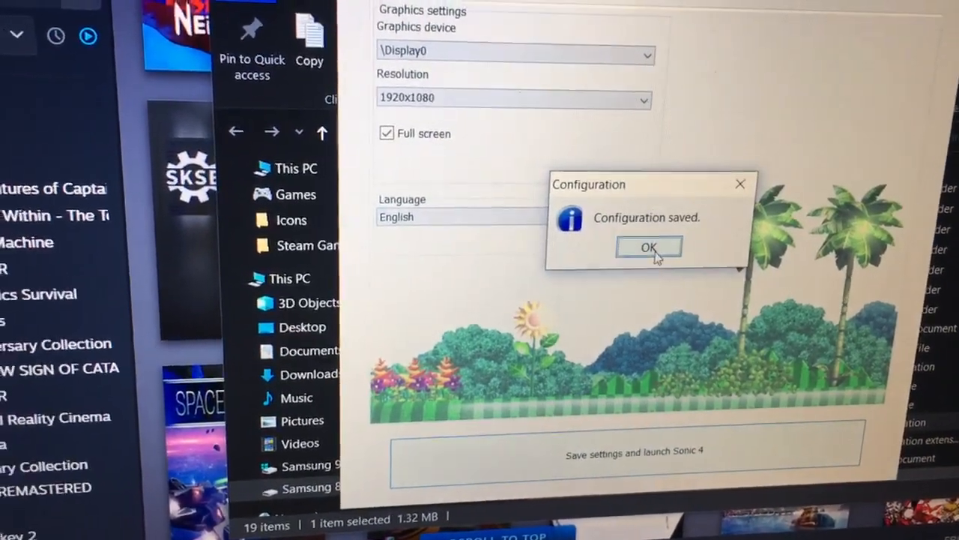
pyautogui.click(648, 248)
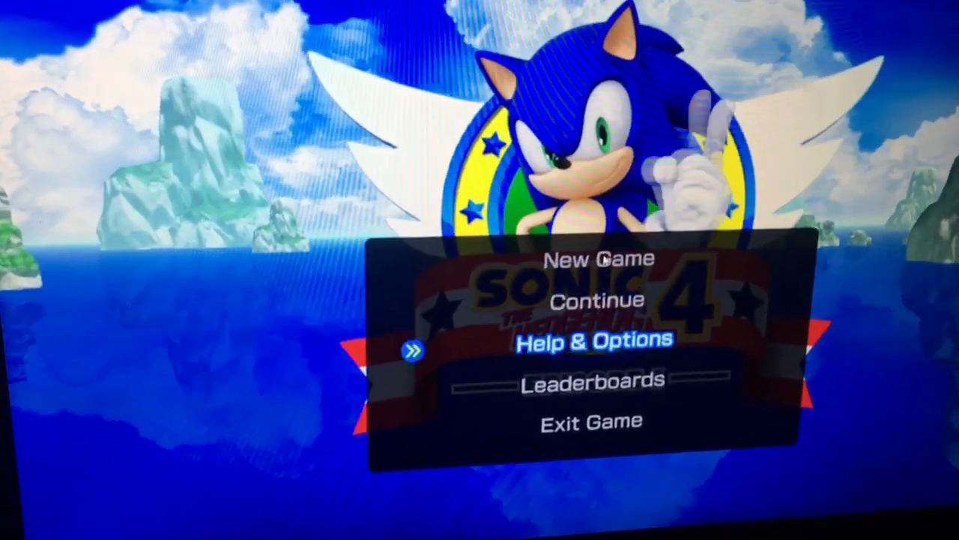
# Move the title menu highlight down from Help & Options to Exit Game.
pyautogui.press('down')
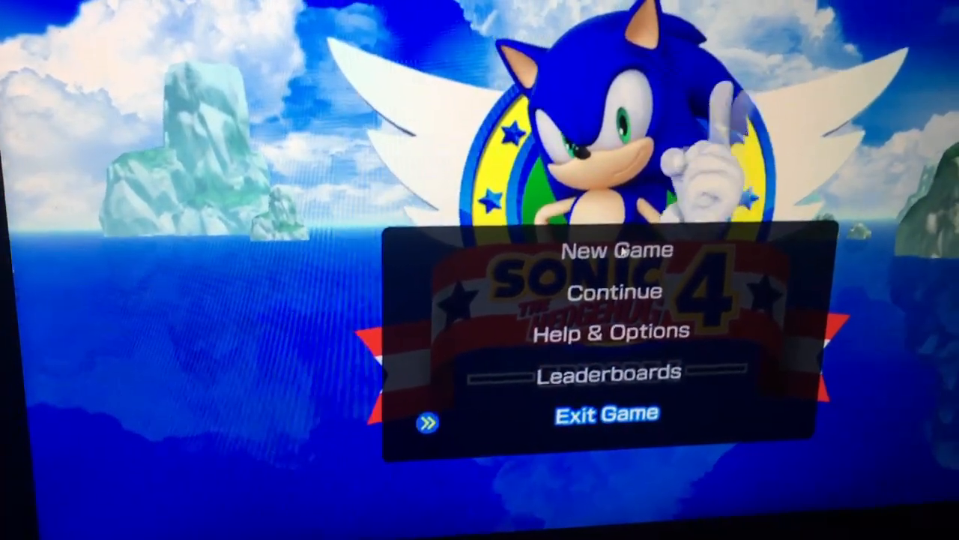